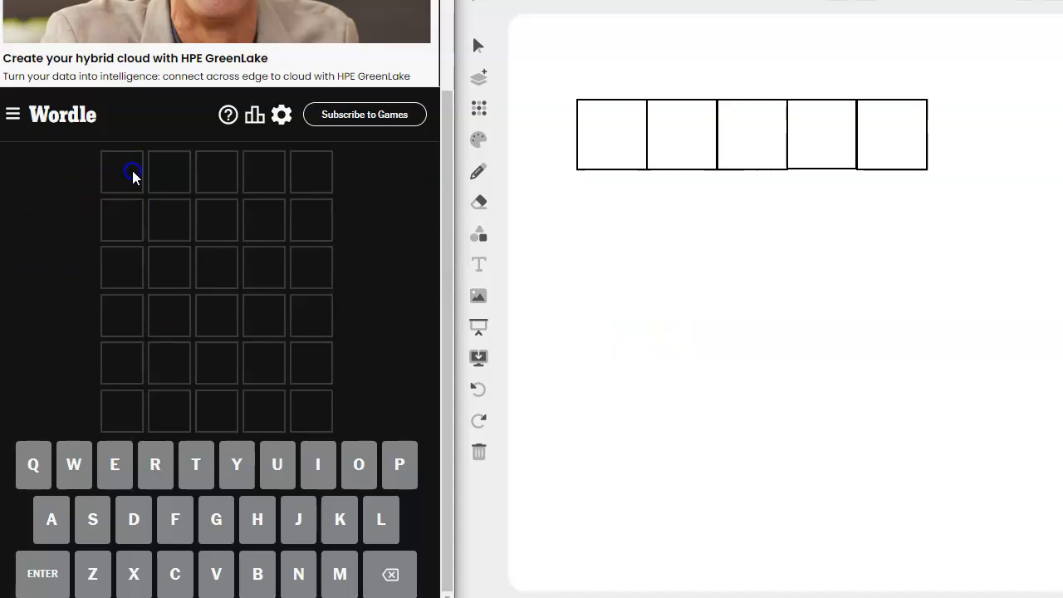
Enter PIETA as the first Wordle guess, revealing E, T and A as misplaced.
text(PI)
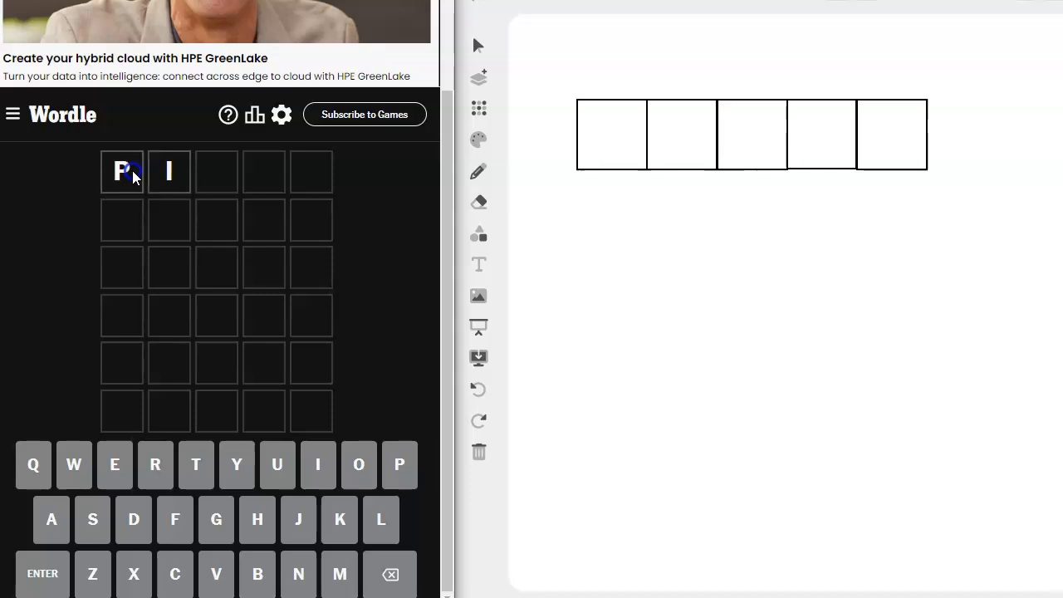
text(ETA)
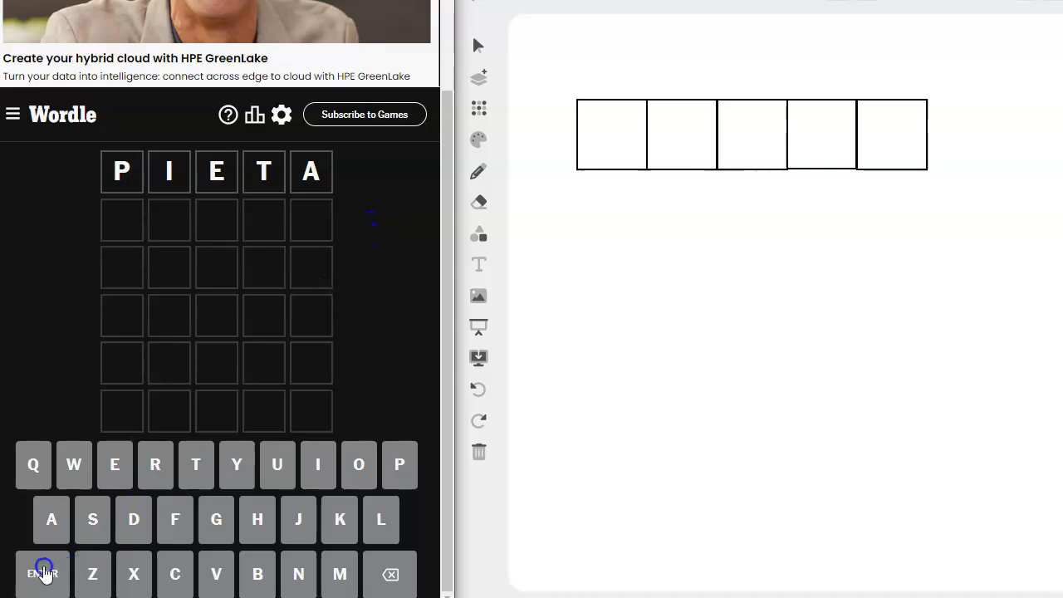
click(43, 573)
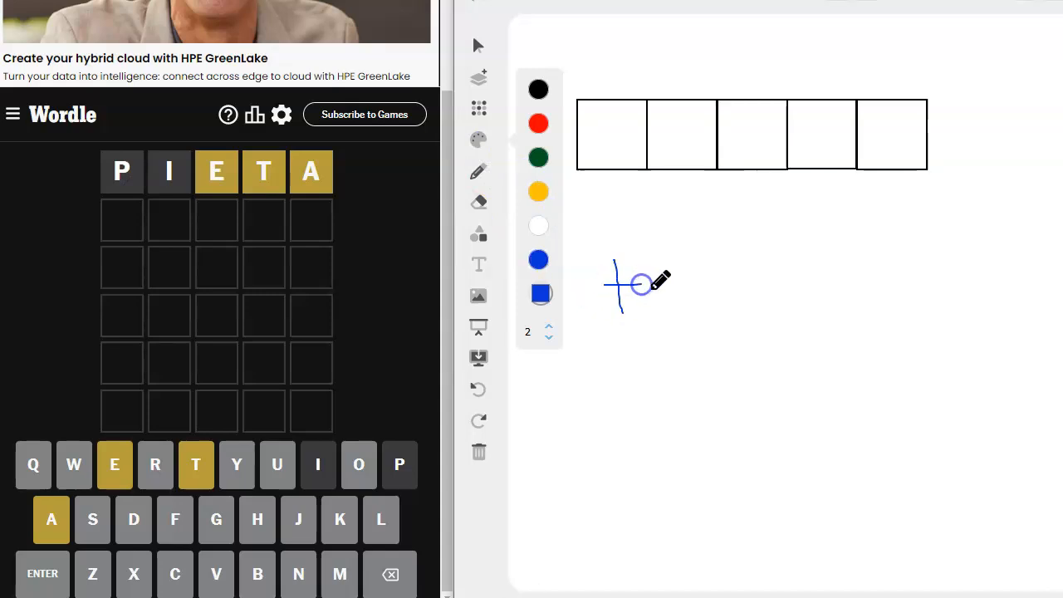
Handwrite the blue note tearsnl below the empty boxes and underline it.
drag(656, 285, 730, 285)
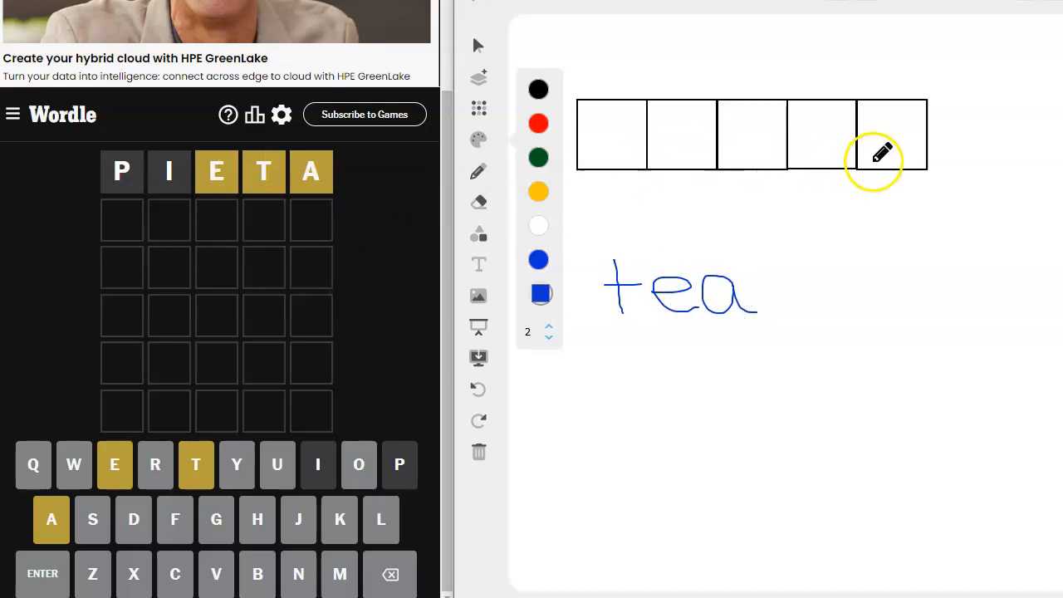
mouse_move(711, 136)
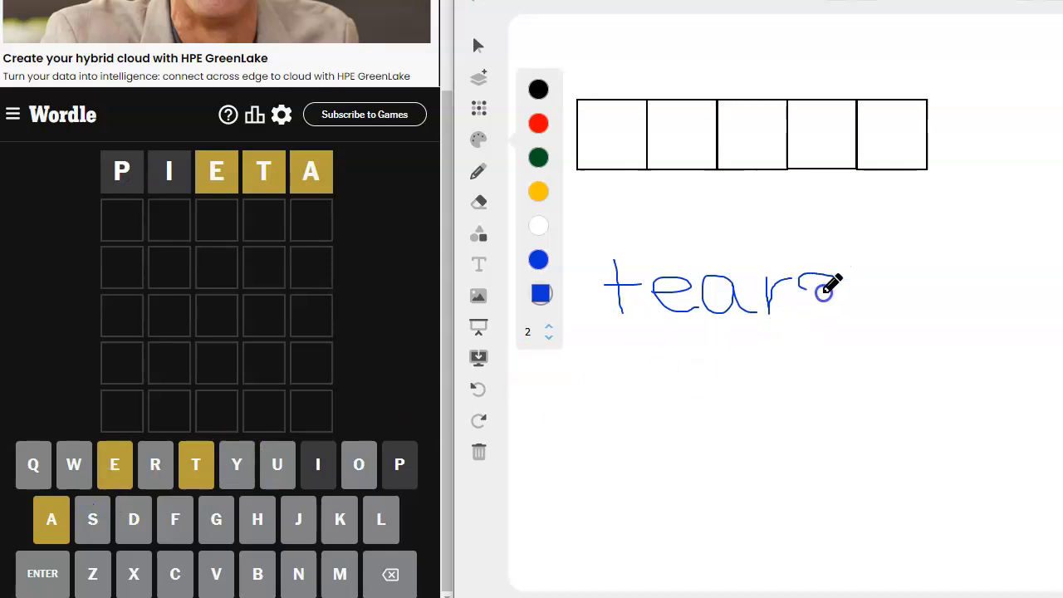
drag(823, 290, 801, 382)
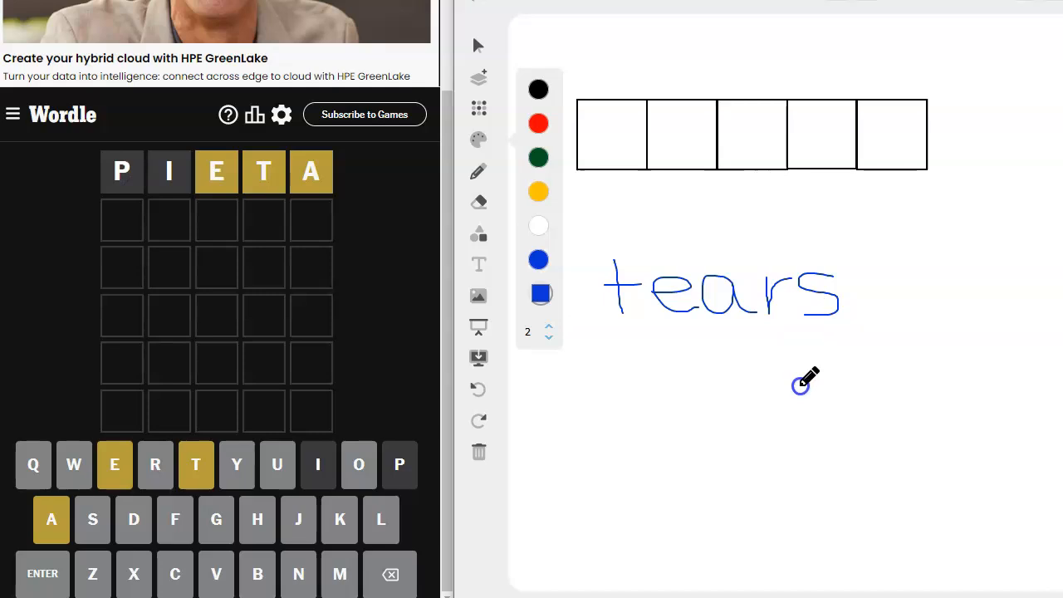
mouse_move(864, 324)
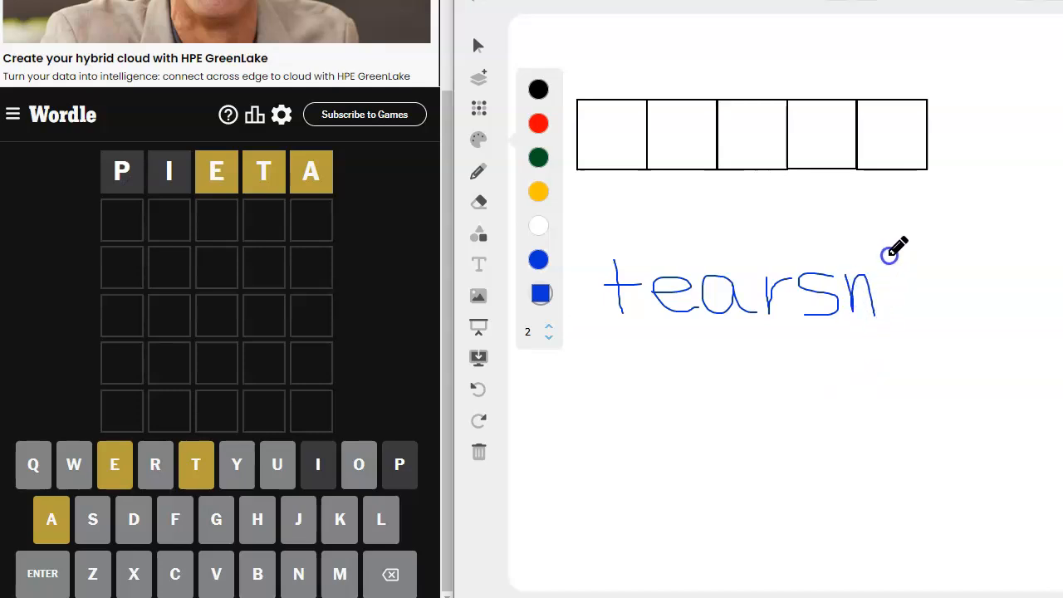
drag(889, 253, 881, 312)
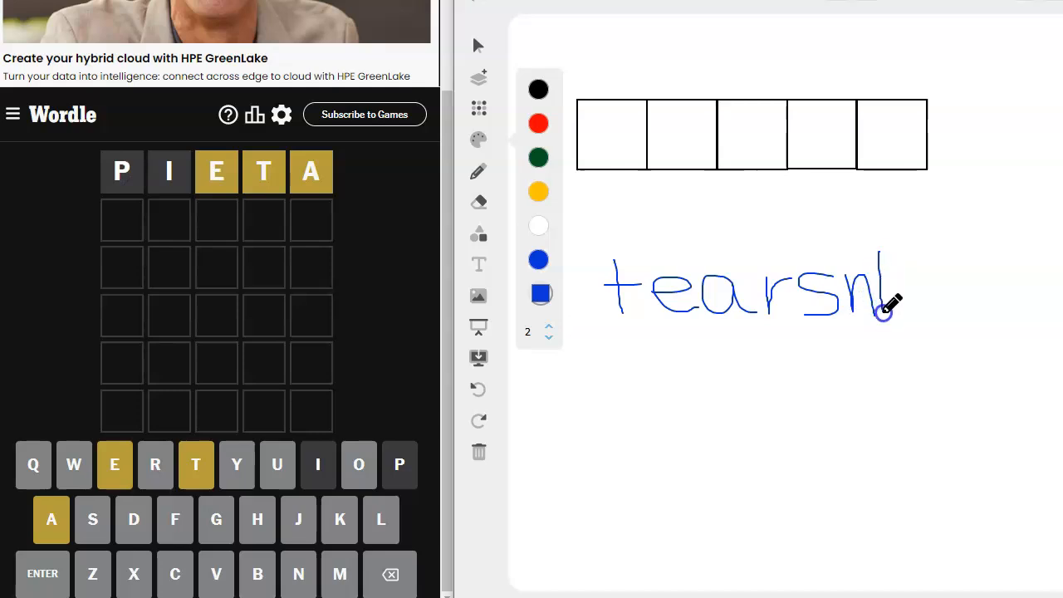
mouse_move(950, 341)
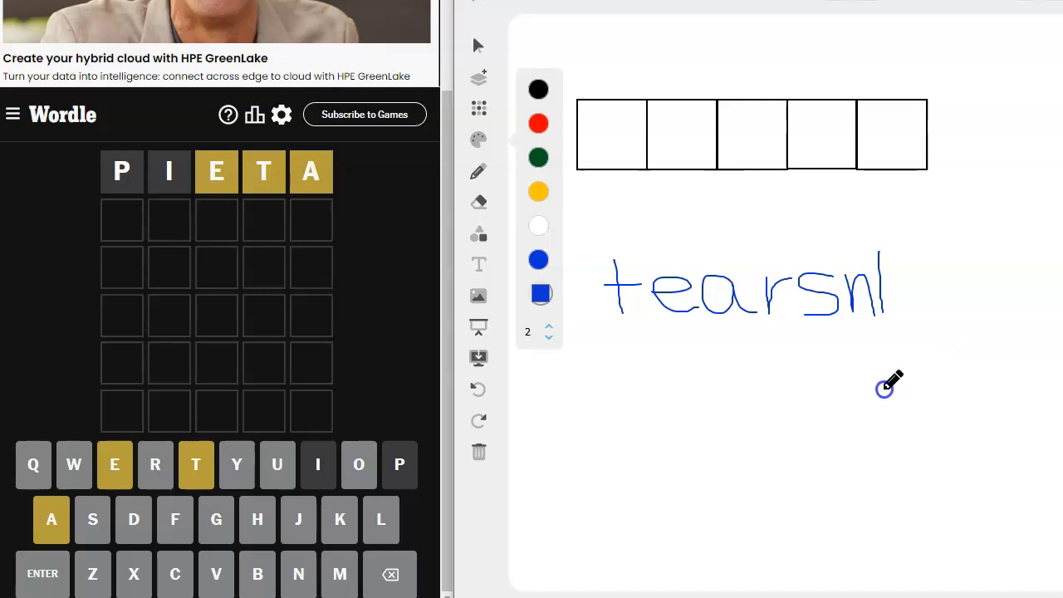
drag(618, 339, 844, 335)
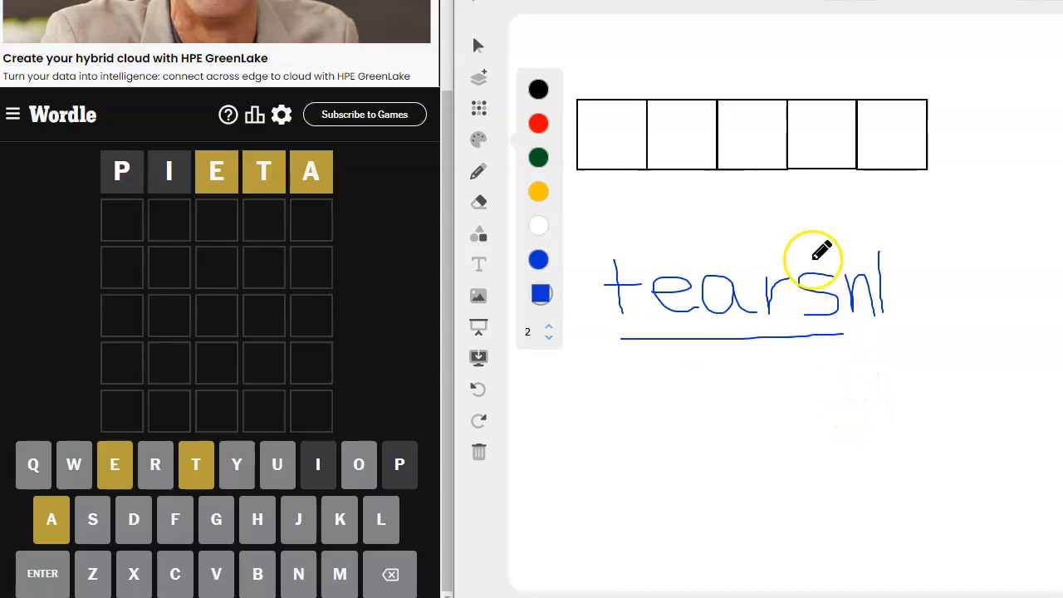
mouse_move(847, 368)
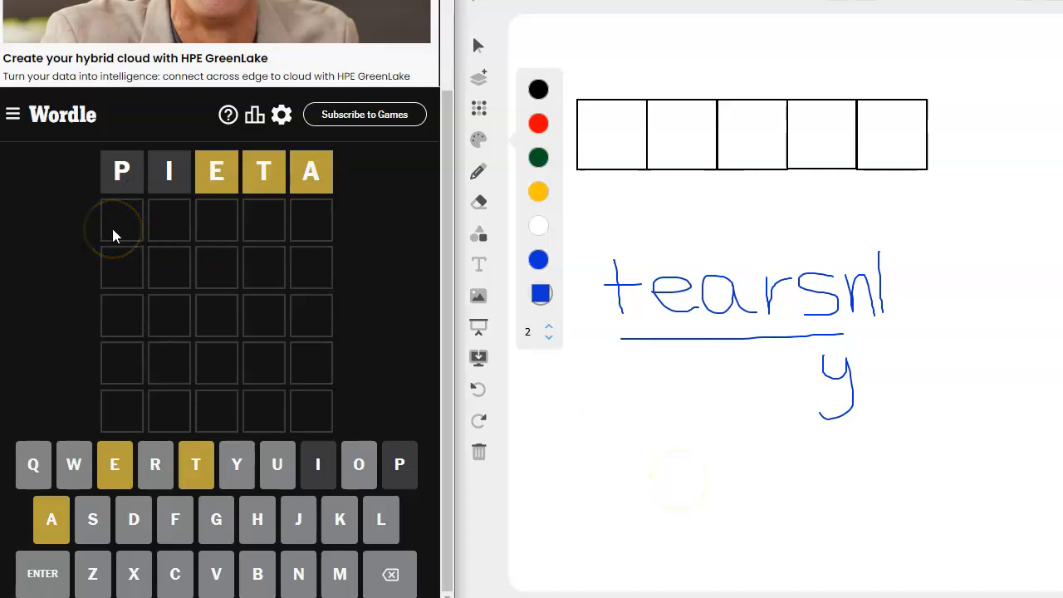
Solve Wordle with TEARY on the second guess and dismiss the statistics summary.
text(TEAR)
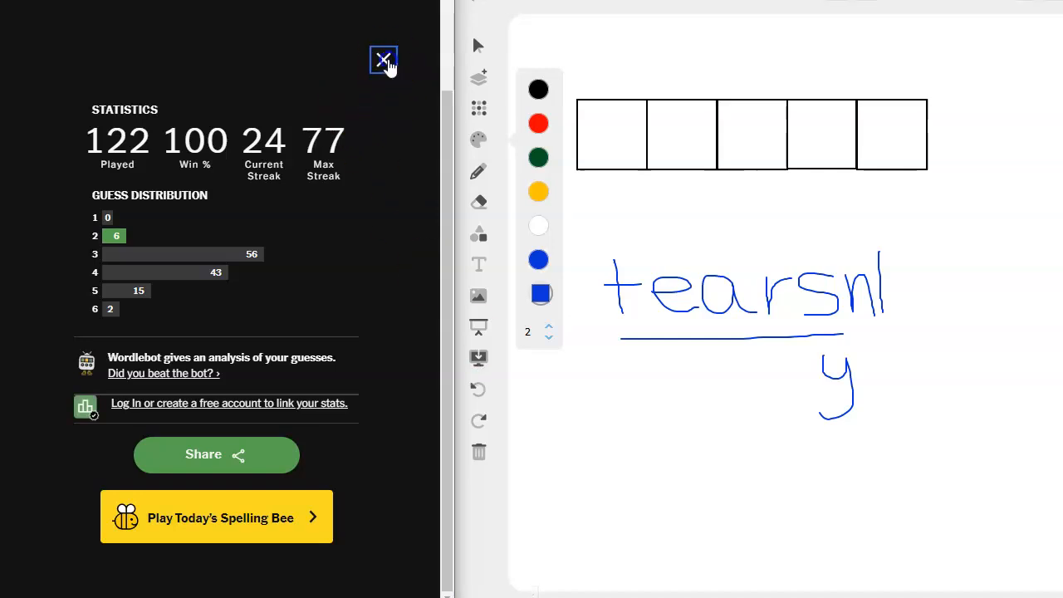
click(384, 60)
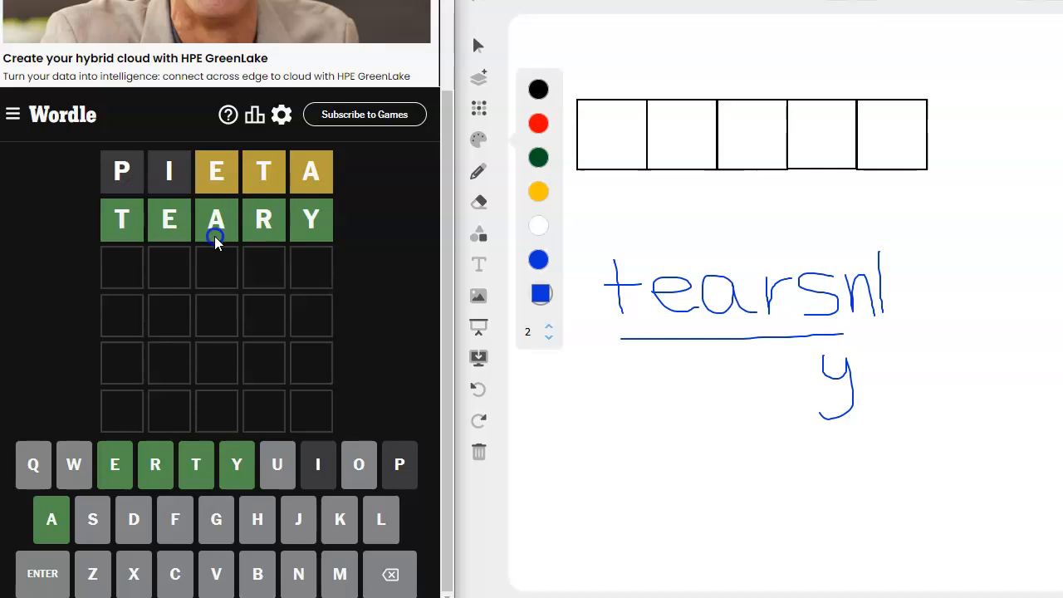
mouse_move(285, 256)
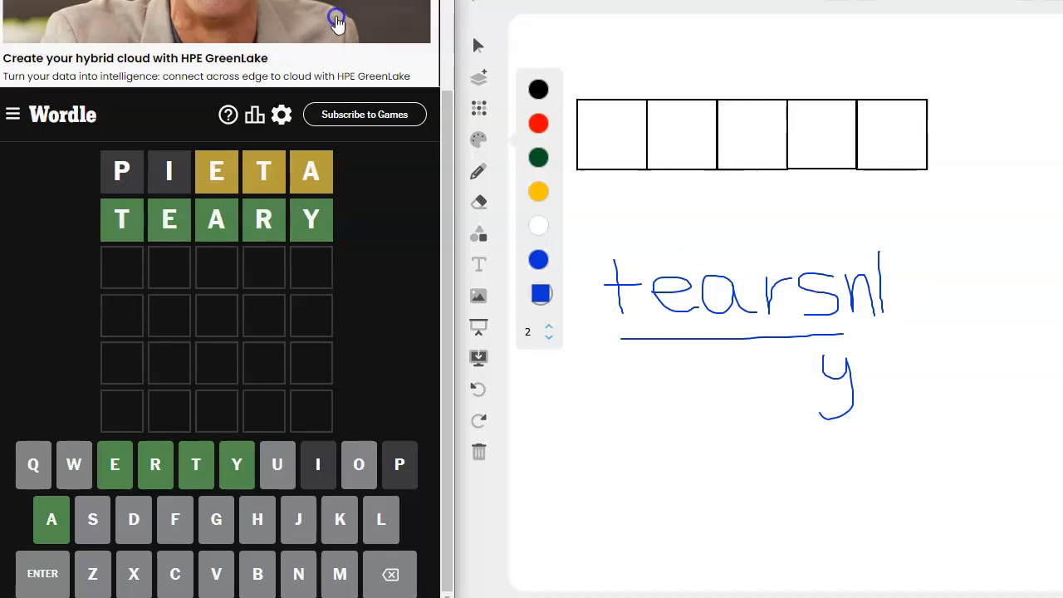
click(475, 389)
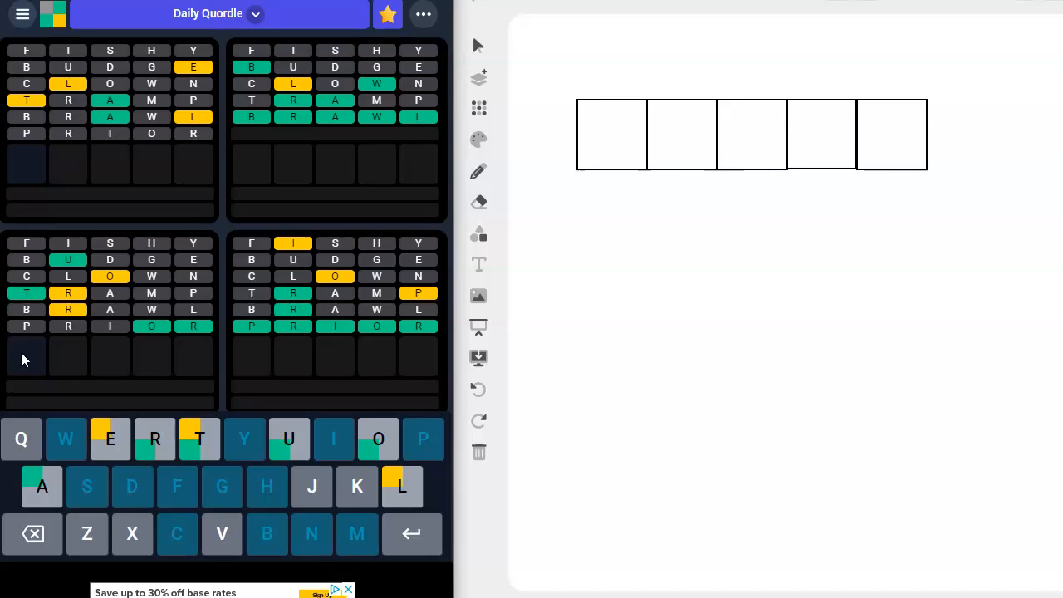
Enter the letter U toward the remaining Quordle guesses ending with EXALT.
text(UTOR)
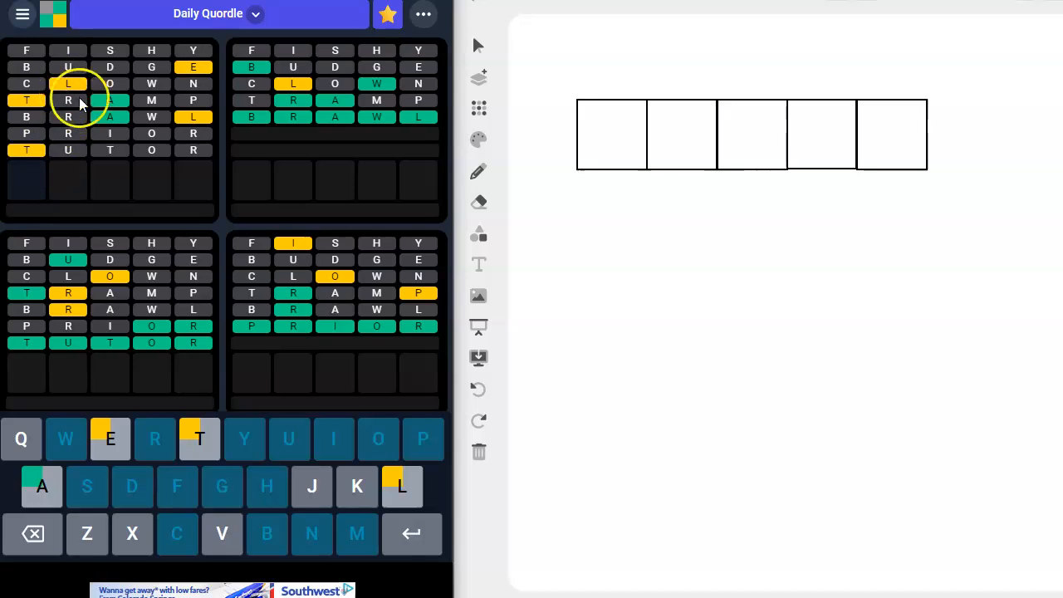
mouse_move(23, 166)
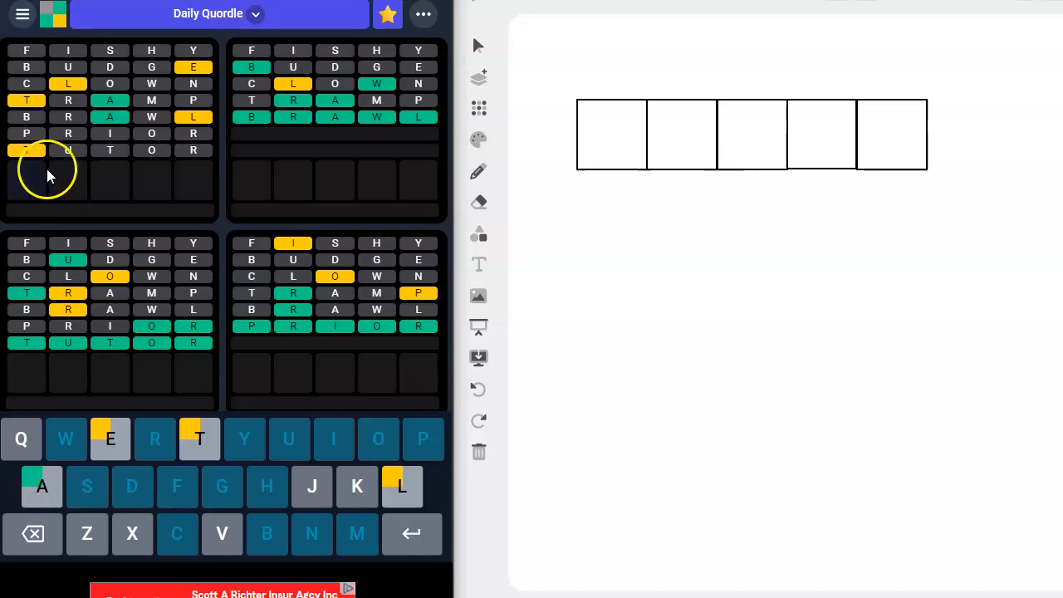
mouse_move(136, 181)
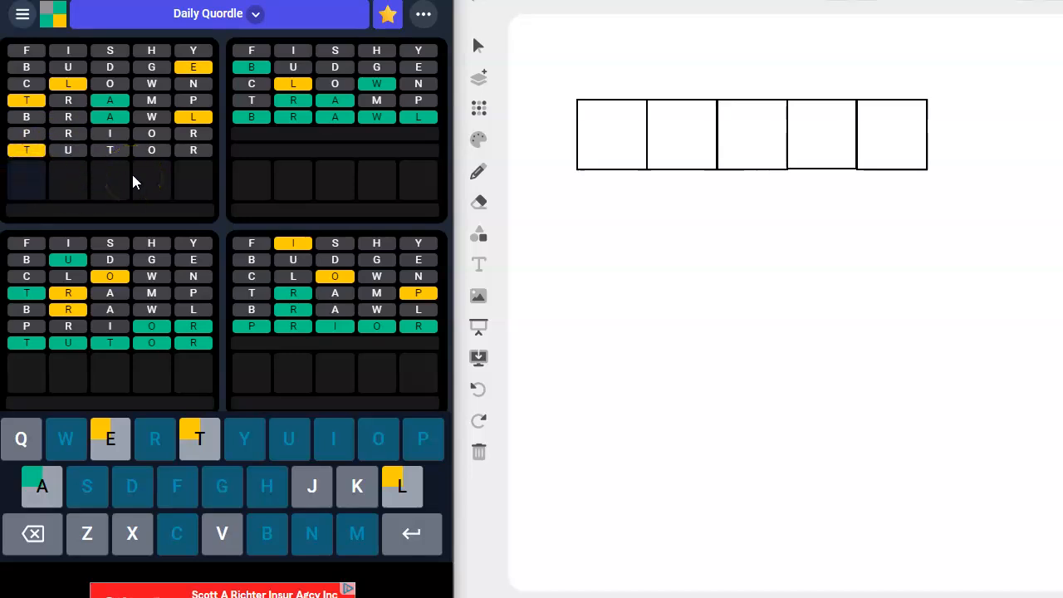
mouse_move(163, 174)
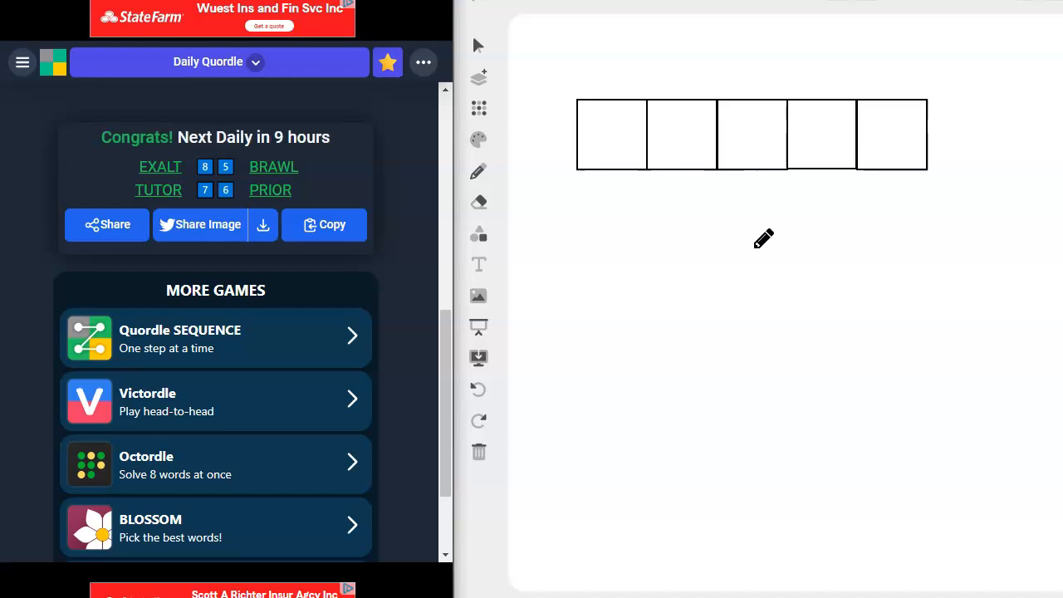
mouse_move(711, 259)
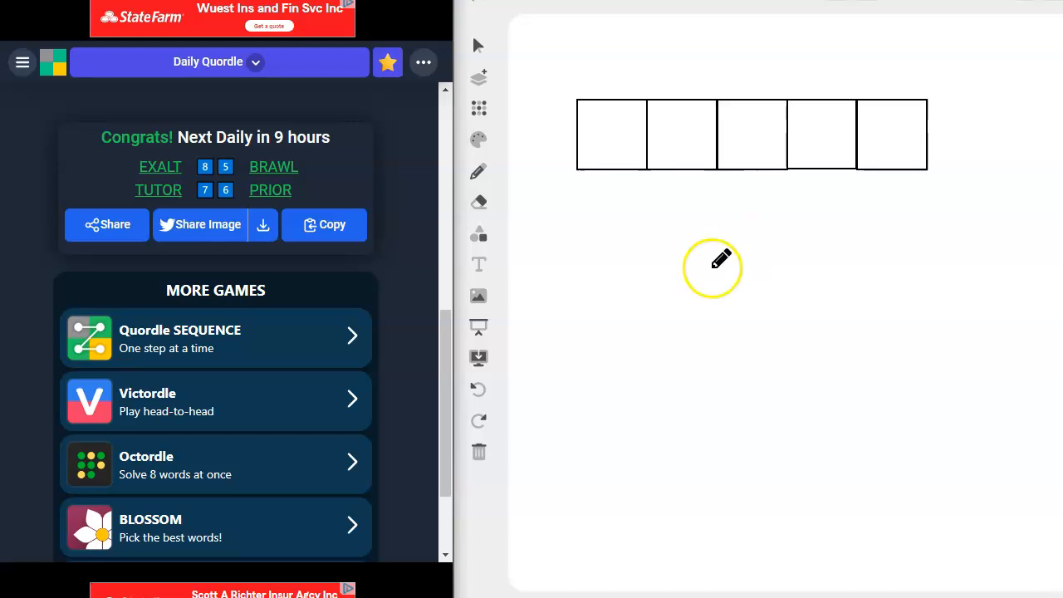
mouse_move(684, 269)
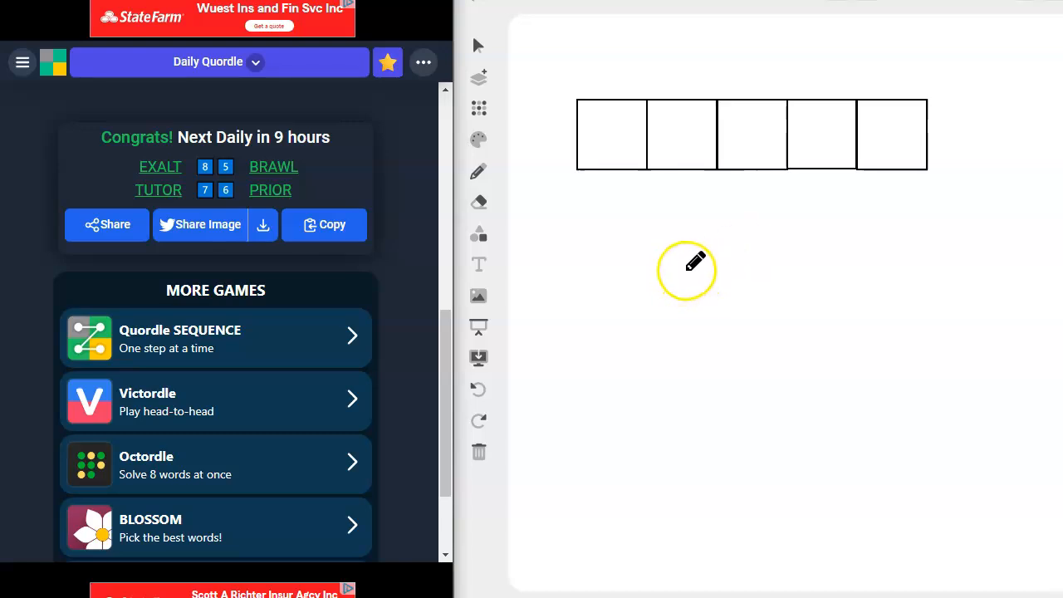